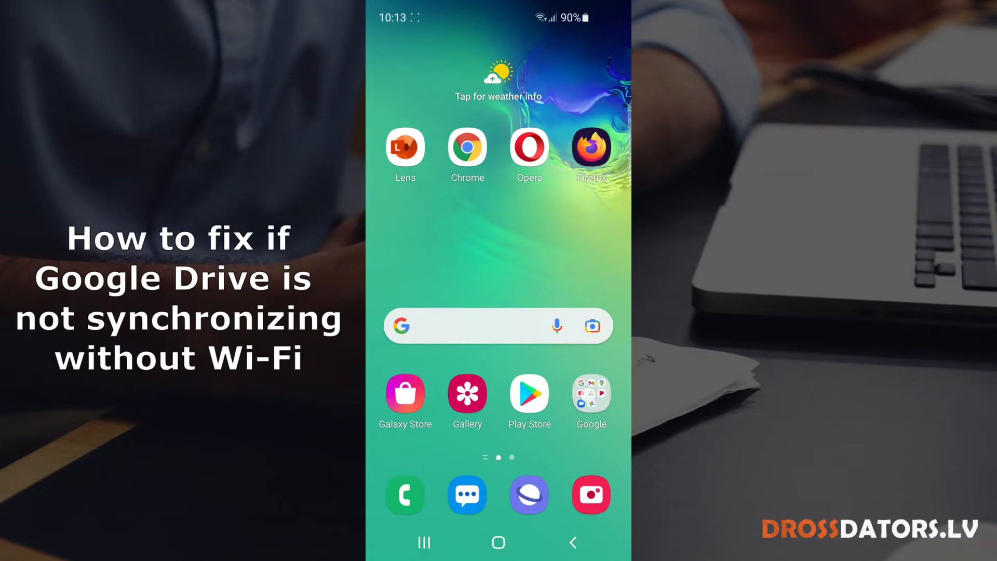
- Launch Google Drive from the Google apps folder on the home screen
click(591, 395)
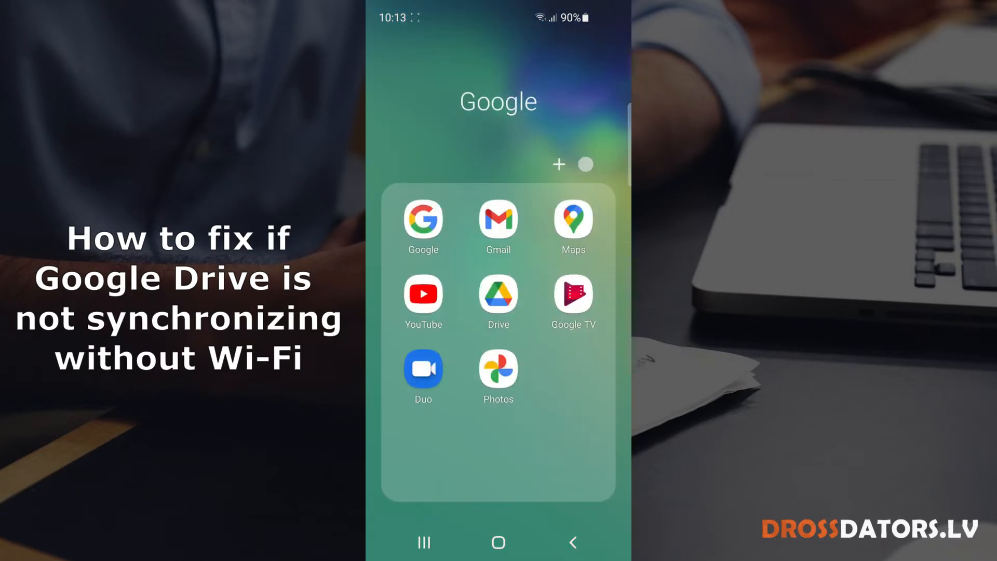
click(498, 297)
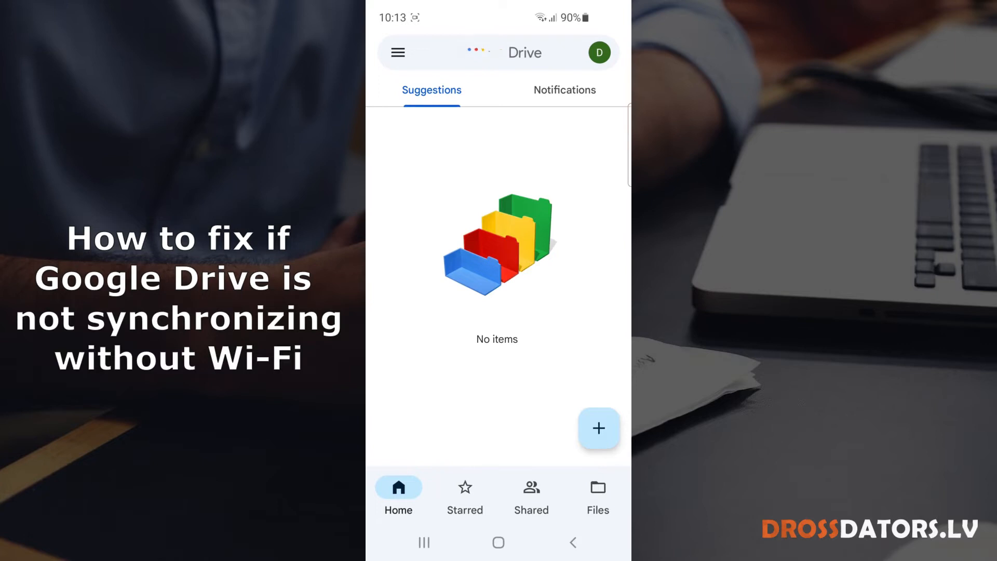
- Open Drive's hamburger navigation drawer listing Recent, Offline, Bin and Settings
click(496, 52)
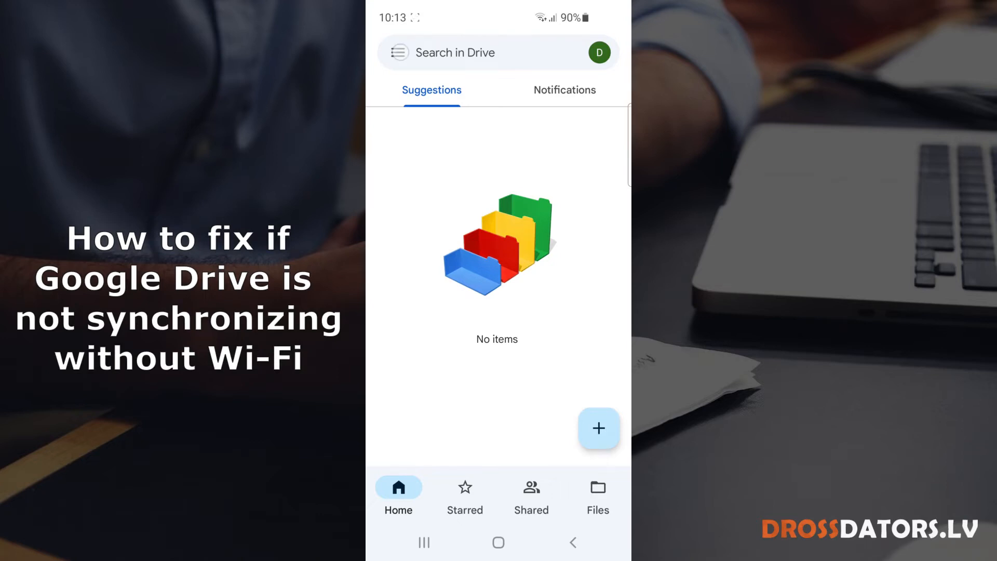
click(399, 52)
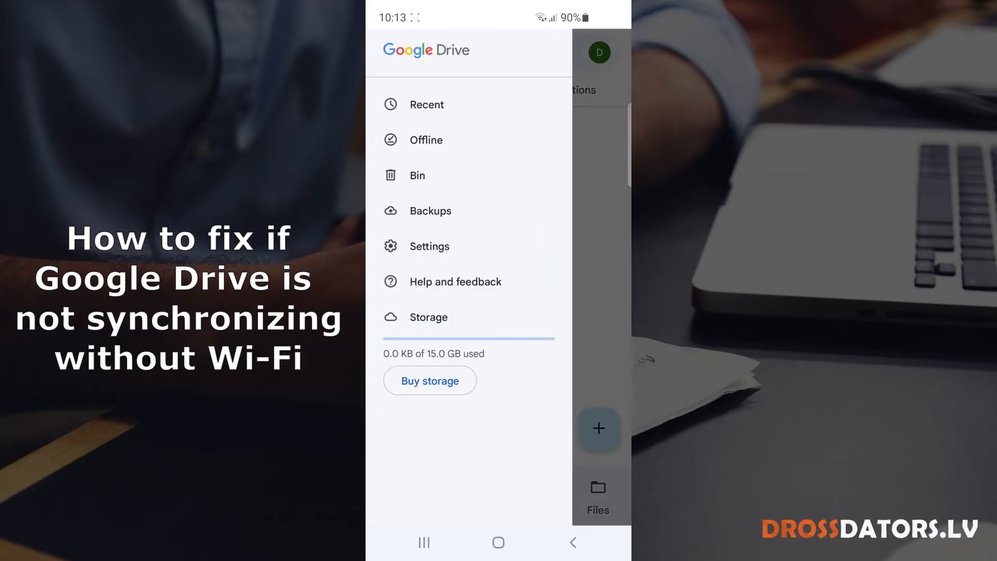
click(429, 246)
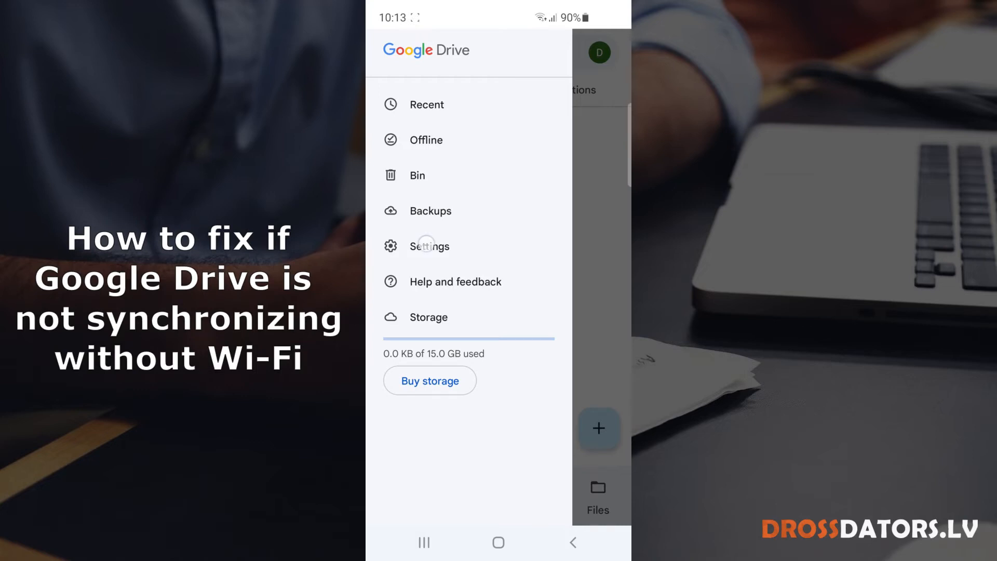
- Open Drive Settings and scroll to the Data usage section
click(428, 246)
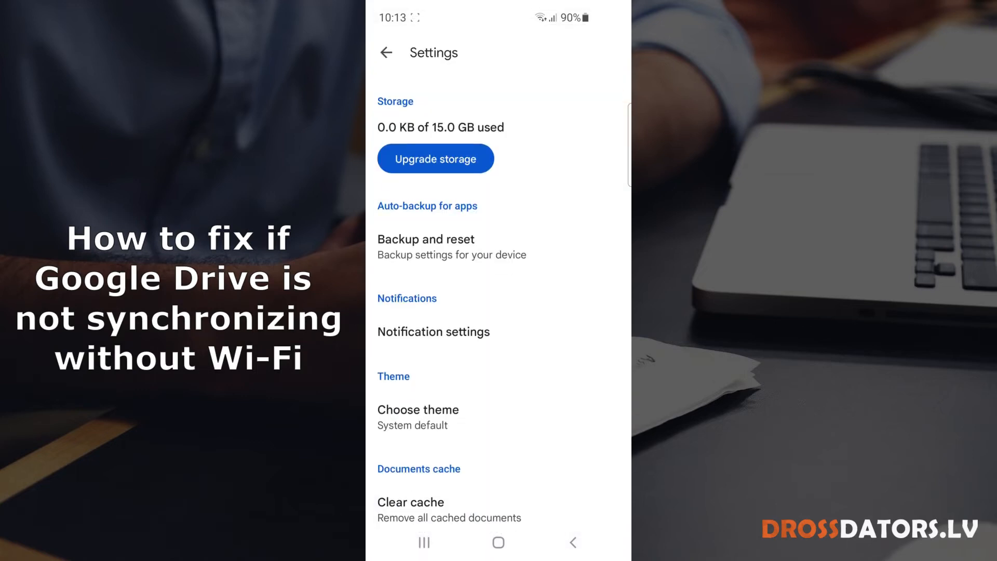
scroll(down, 3)
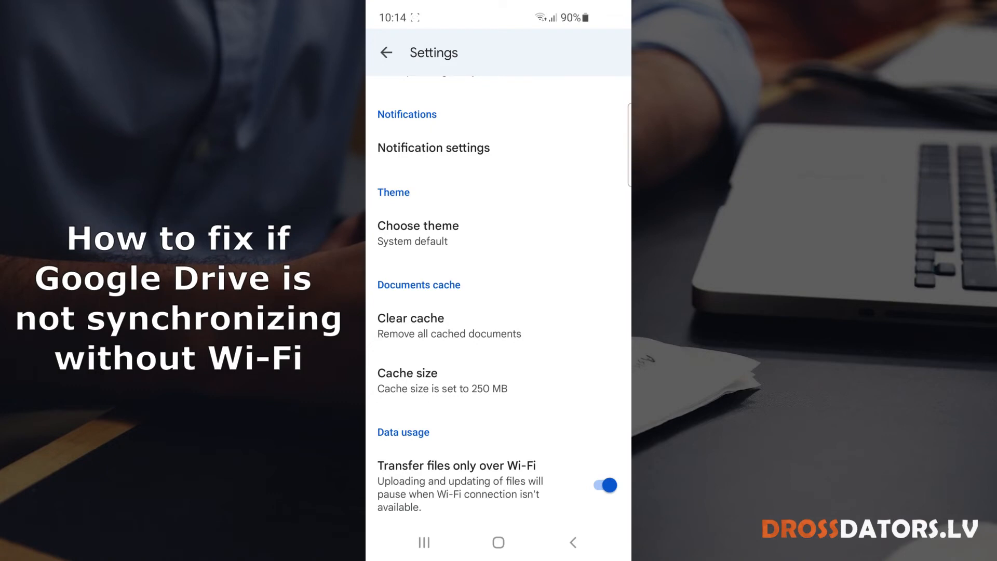
- Turn off 'Transfer files only over Wi-Fi' and confirm the data usage warning with OK
click(603, 486)
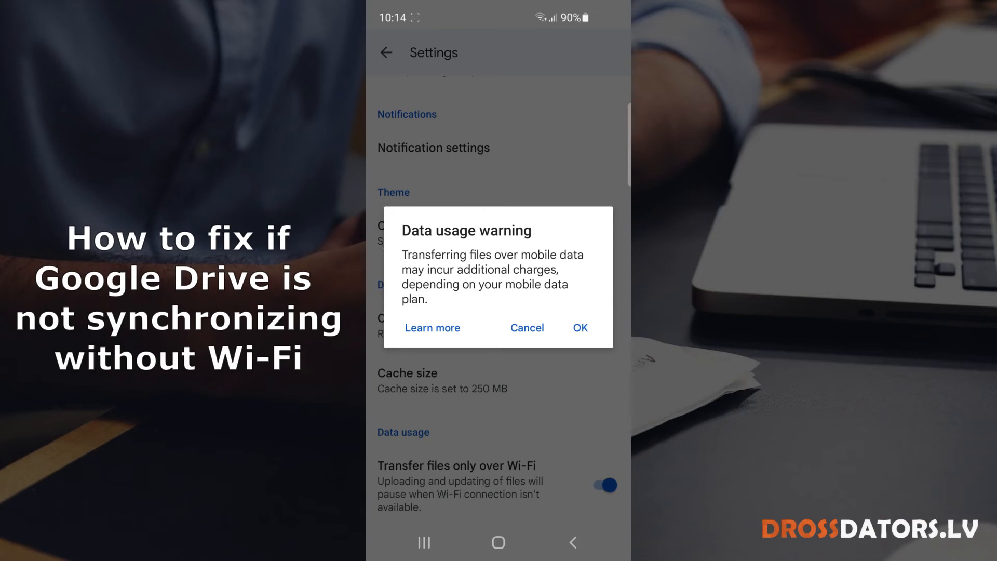
click(578, 328)
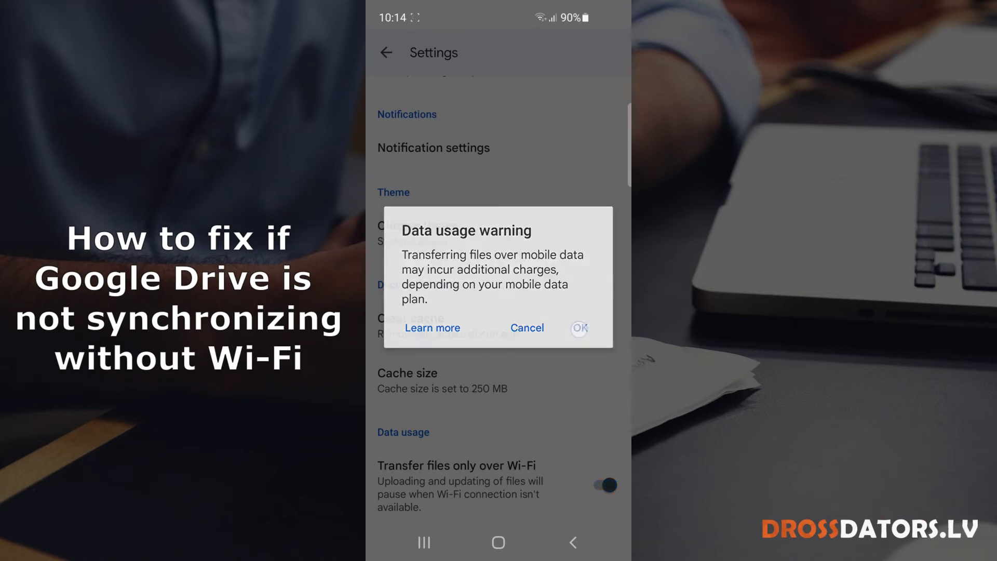
click(579, 327)
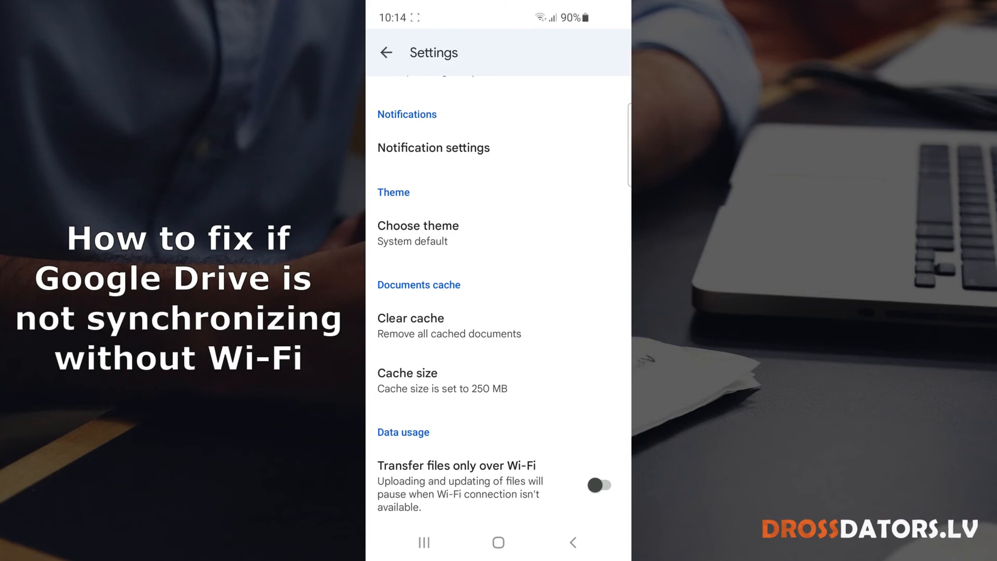